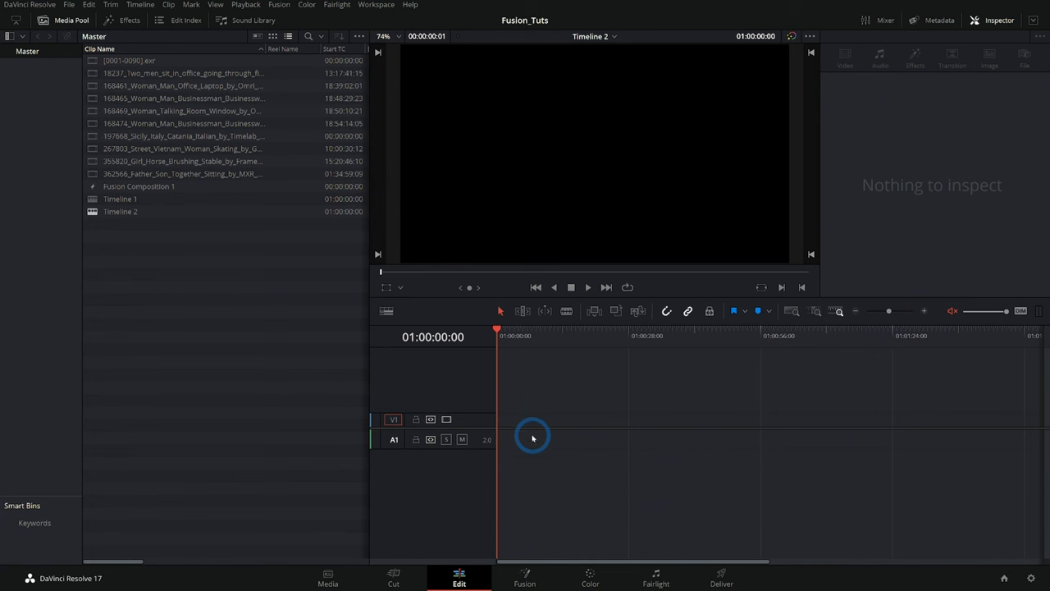
mouse_move(542, 462)
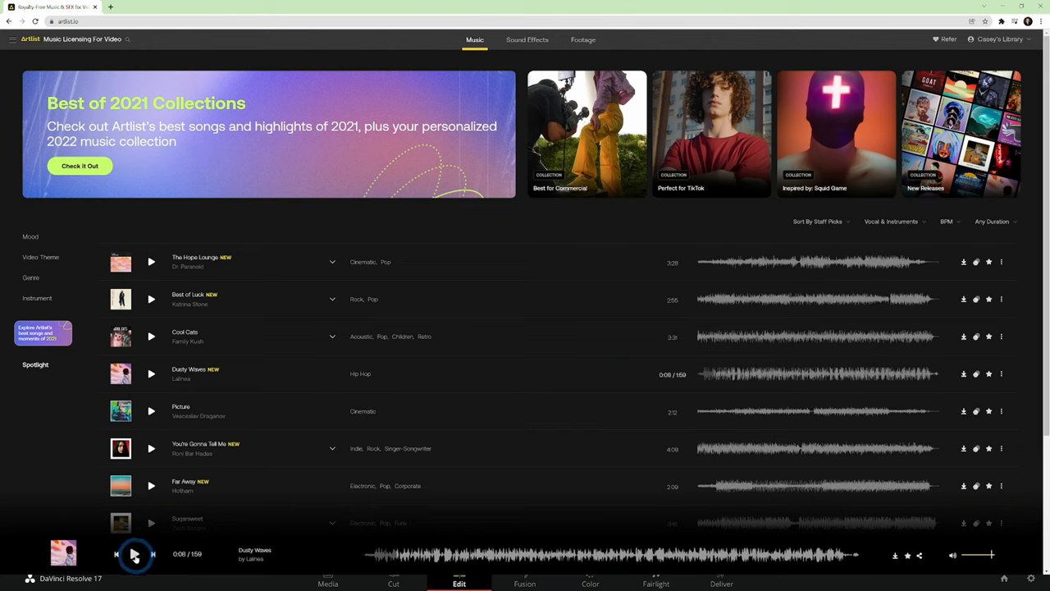
- Play the Dusty Waves track in Artlist's bottom player to preview it
click(134, 554)
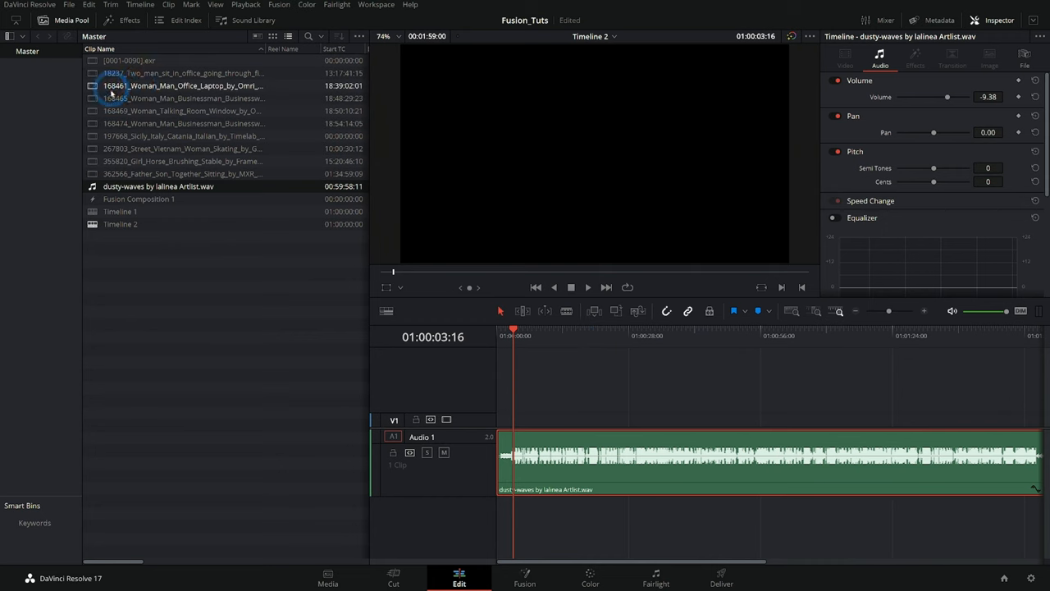
- Select one of the B-roll clips in the project
click(184, 73)
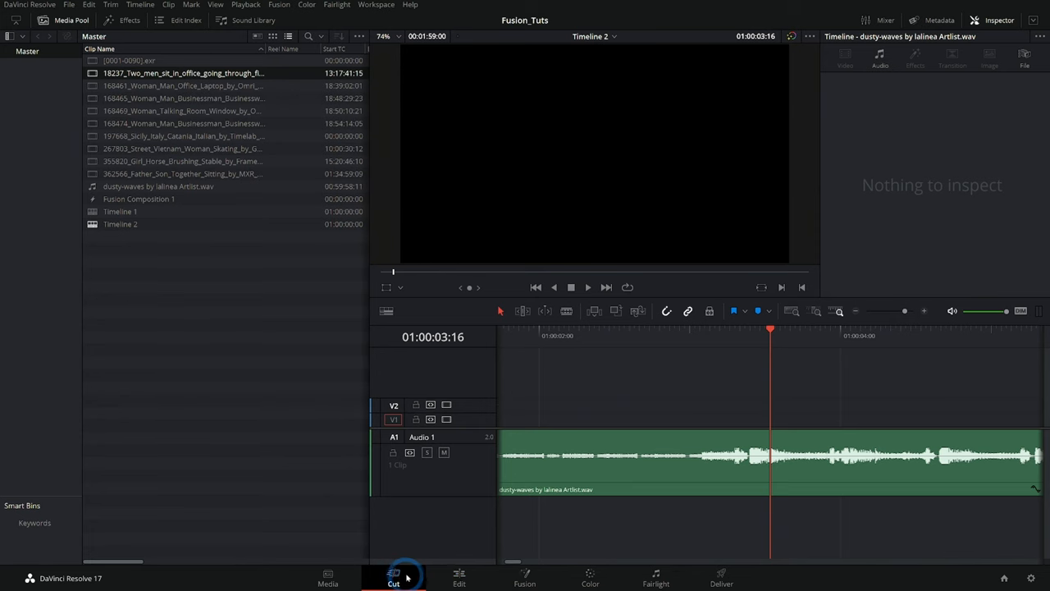
- Switch to the Cut page for quick cutting of the clips
click(394, 578)
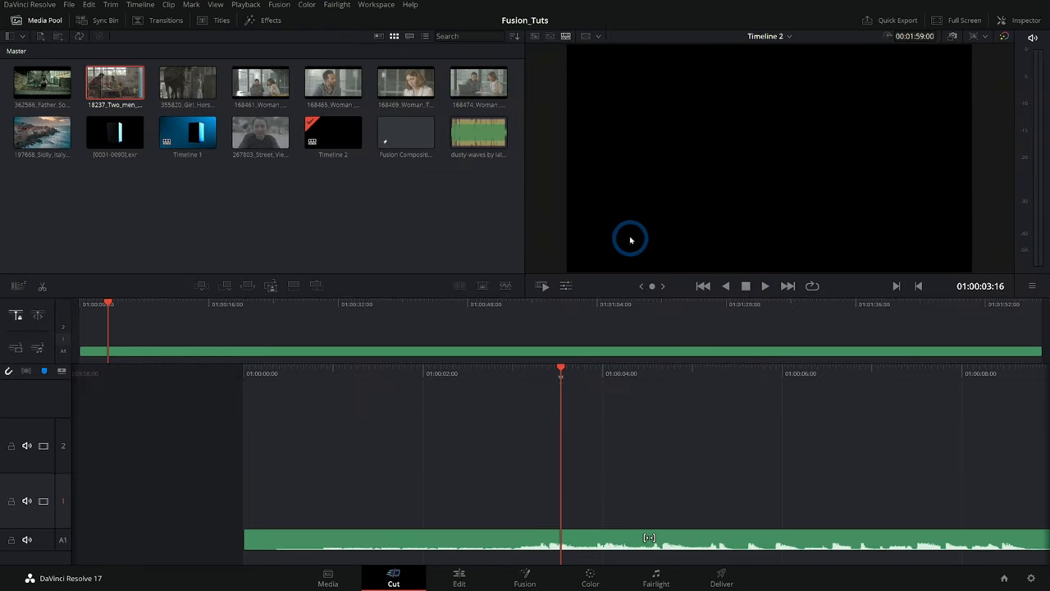
mouse_move(595, 108)
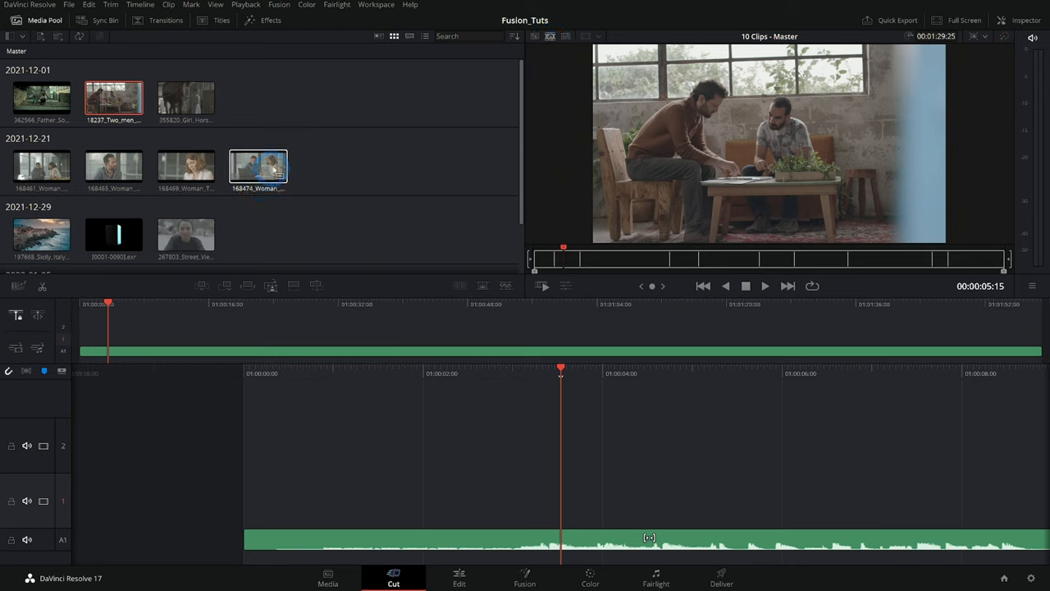
- Scrub the source tape to the Sicily coastline shot and mark a short range
scroll(down, 3)
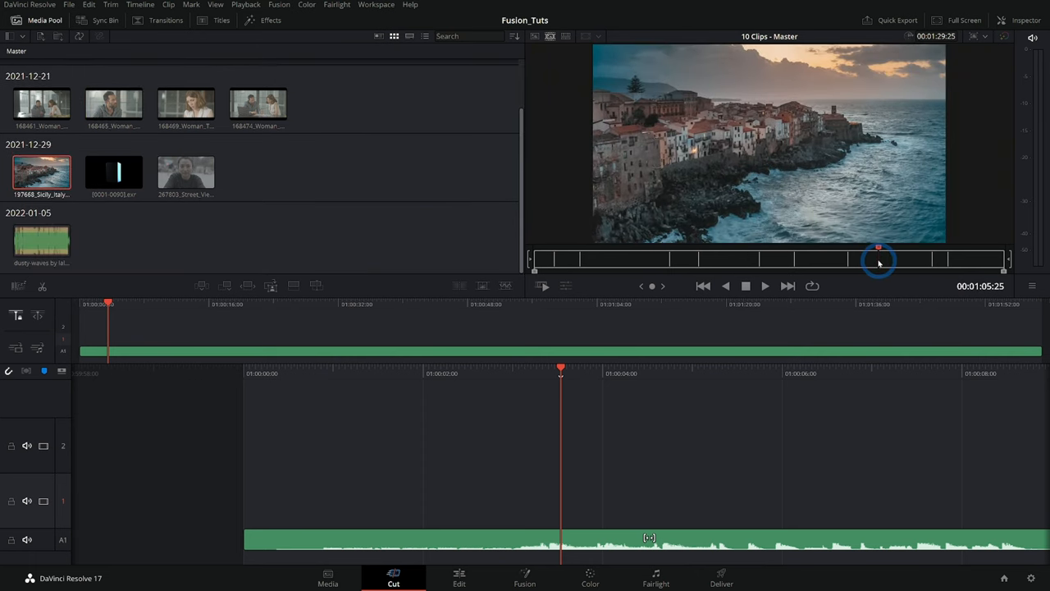
drag(879, 259, 867, 259)
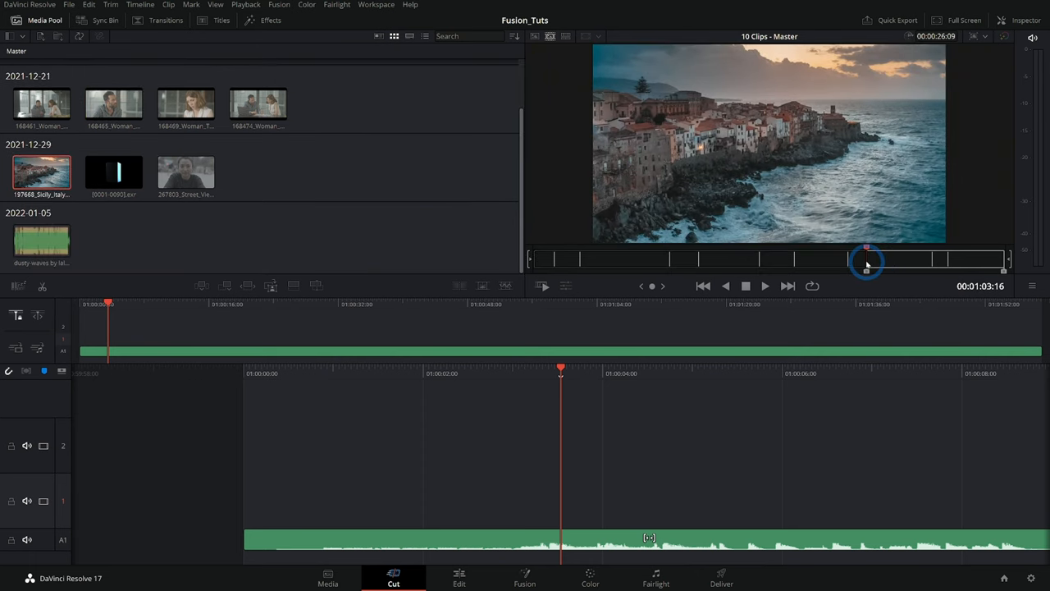
drag(868, 259, 894, 263)
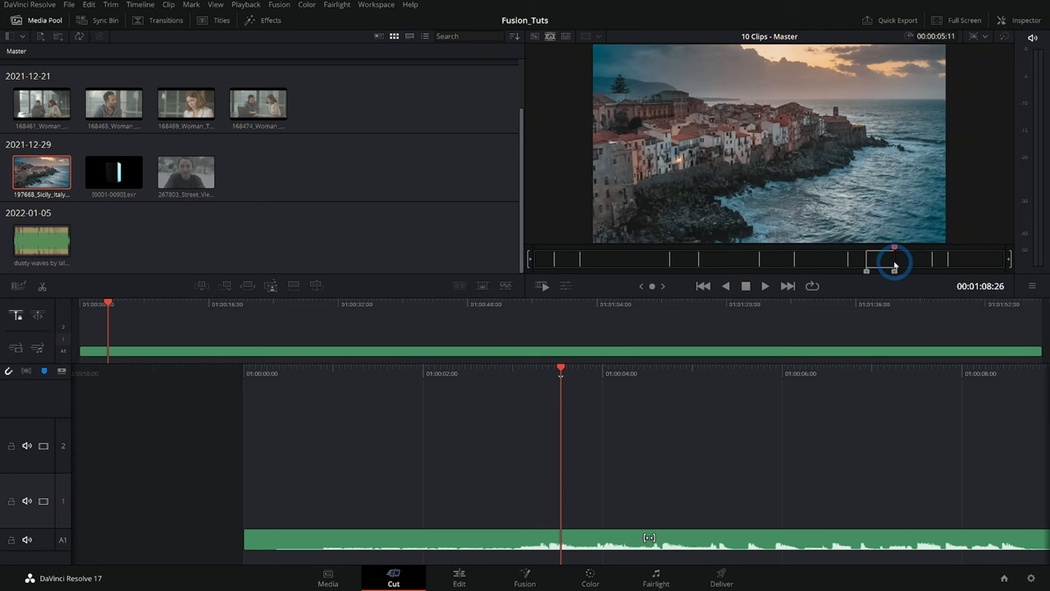
mouse_move(294, 285)
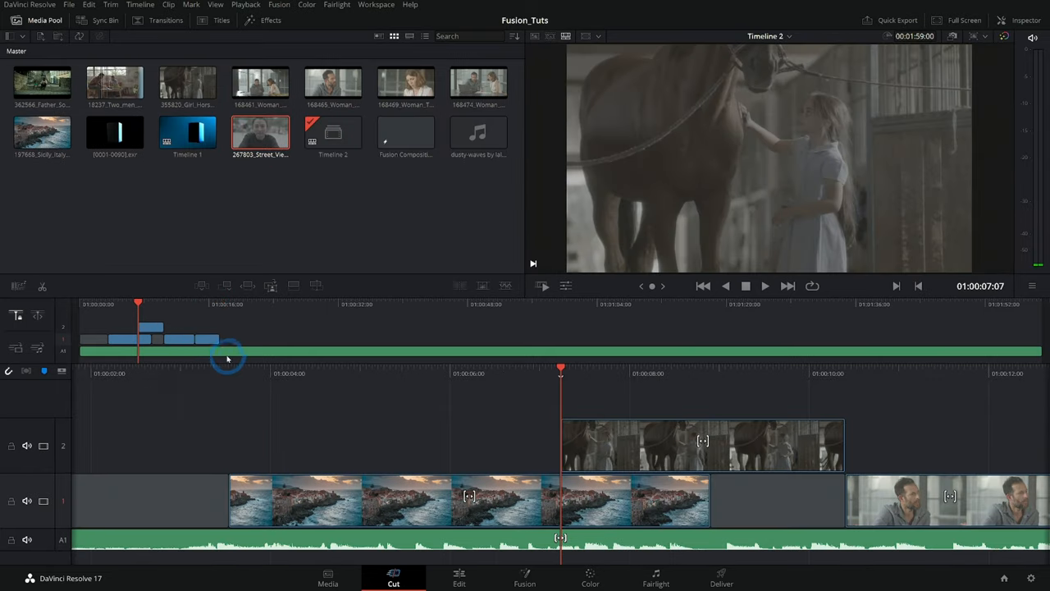
mouse_move(417, 311)
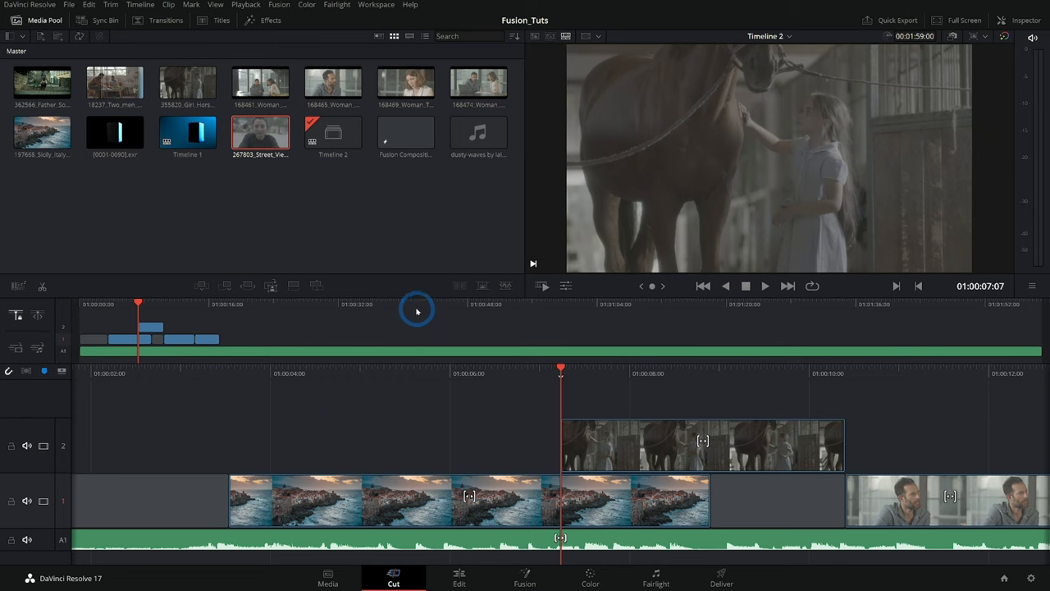
mouse_move(537, 249)
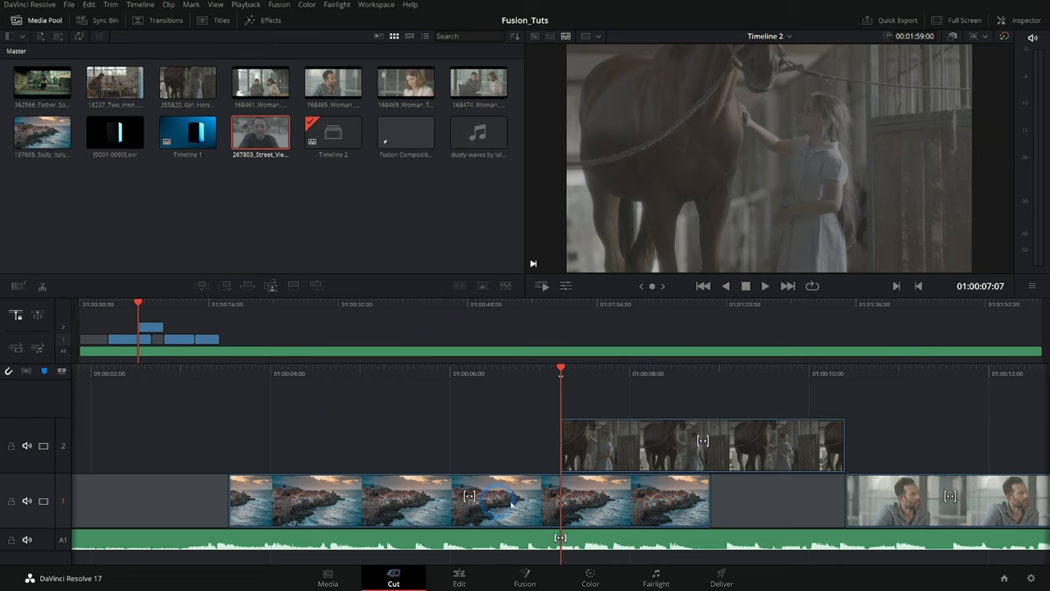
- Switch to the Edit page to review Timeline 2
click(459, 577)
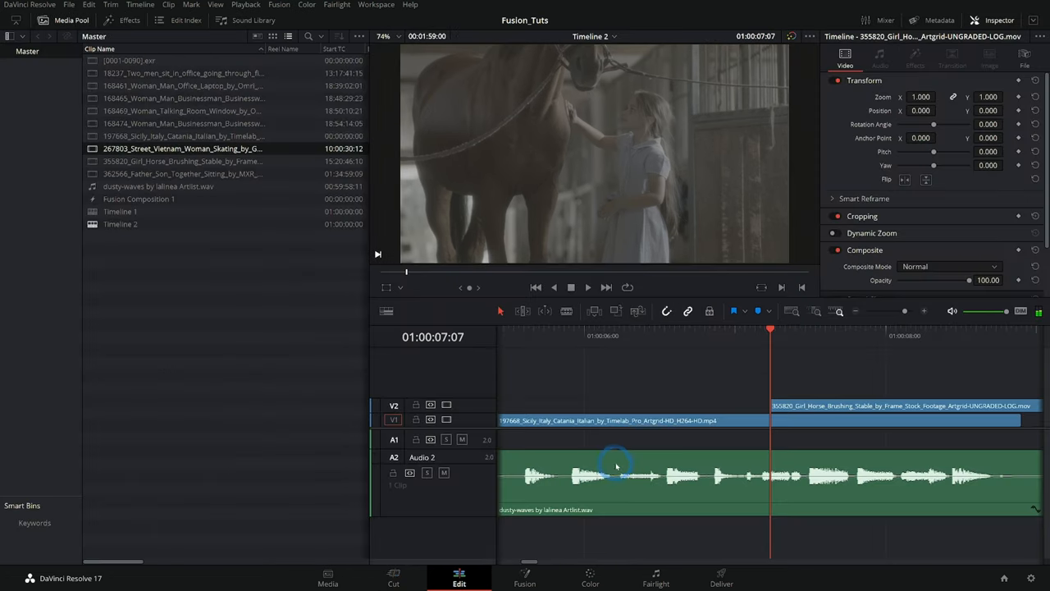